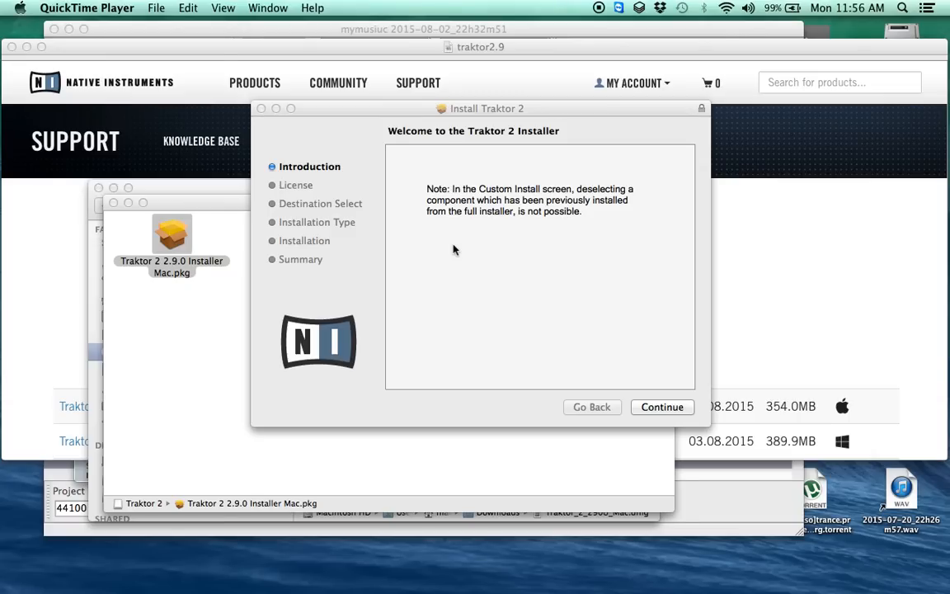
mouse_move(555, 284)
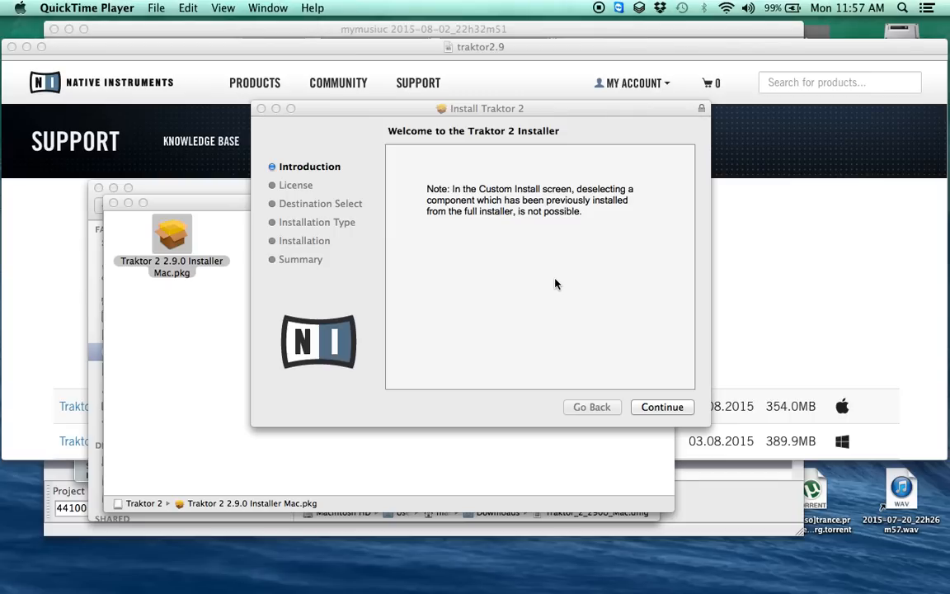
mouse_move(659, 381)
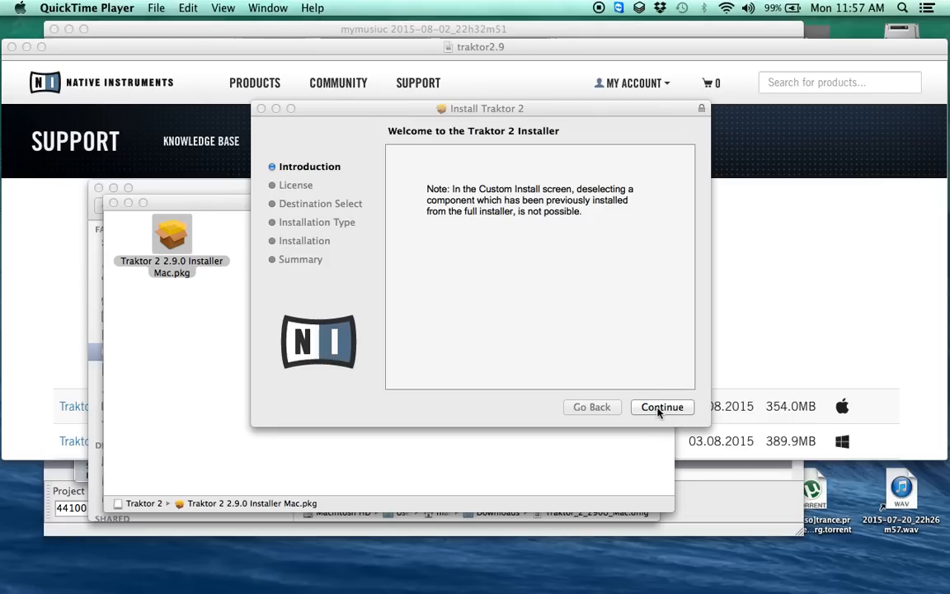
Step: Advance through the Traktor 2 introduction and license agreement to the Standard Install summary
left_click(661, 406)
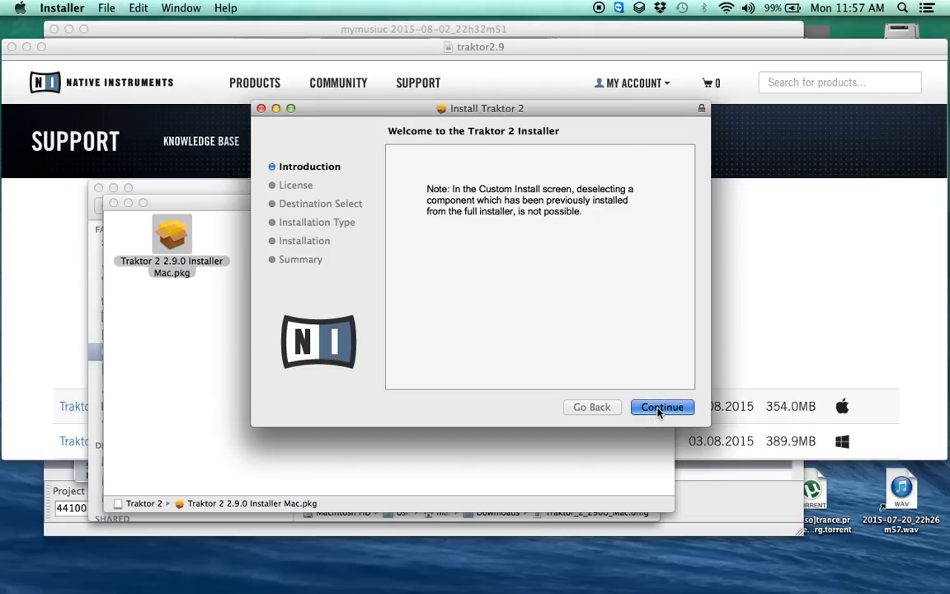
left_click(661, 406)
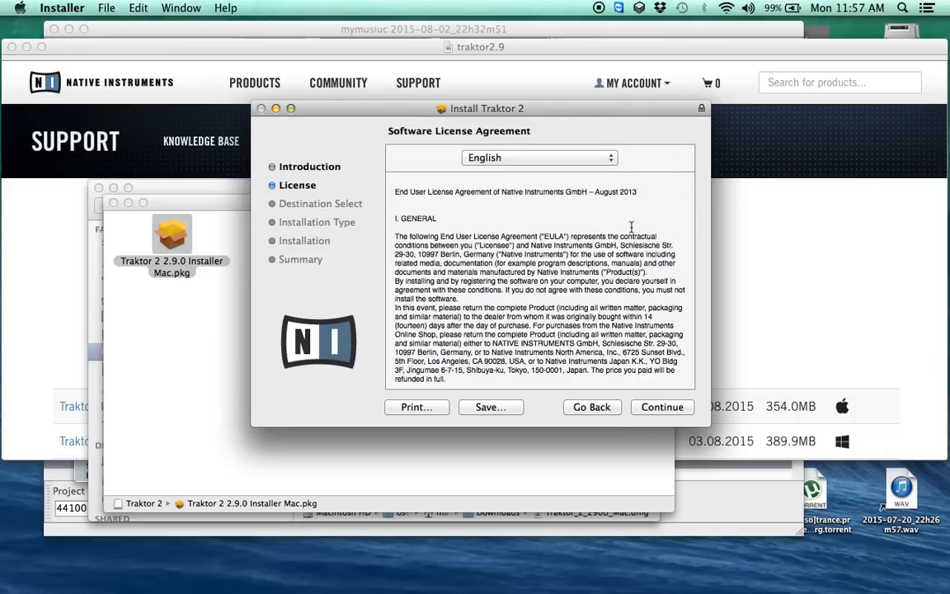
left_click(661, 407)
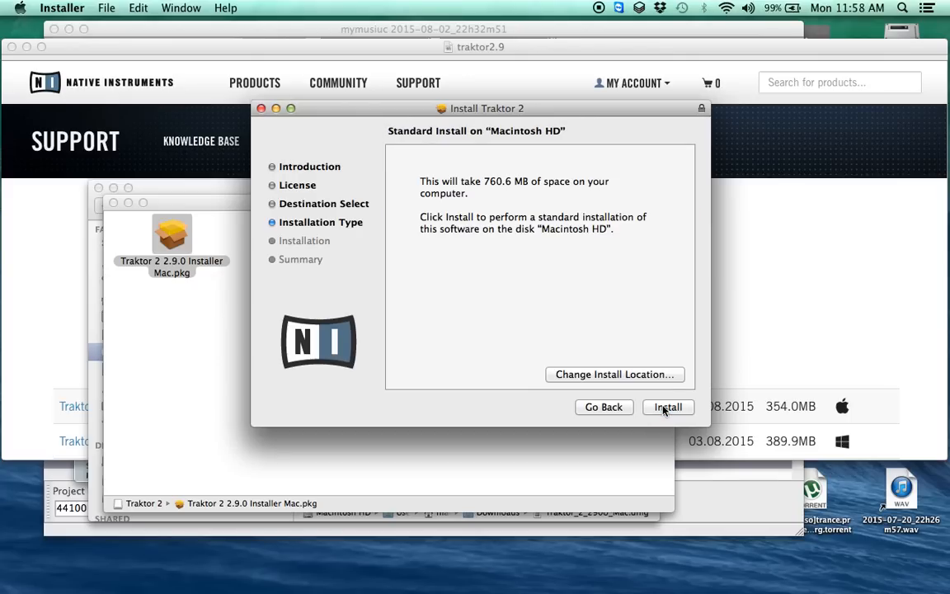
Step: Start the Standard Install on Macintosh HD, authorise with the password, and accept the restart warning
left_click(667, 406)
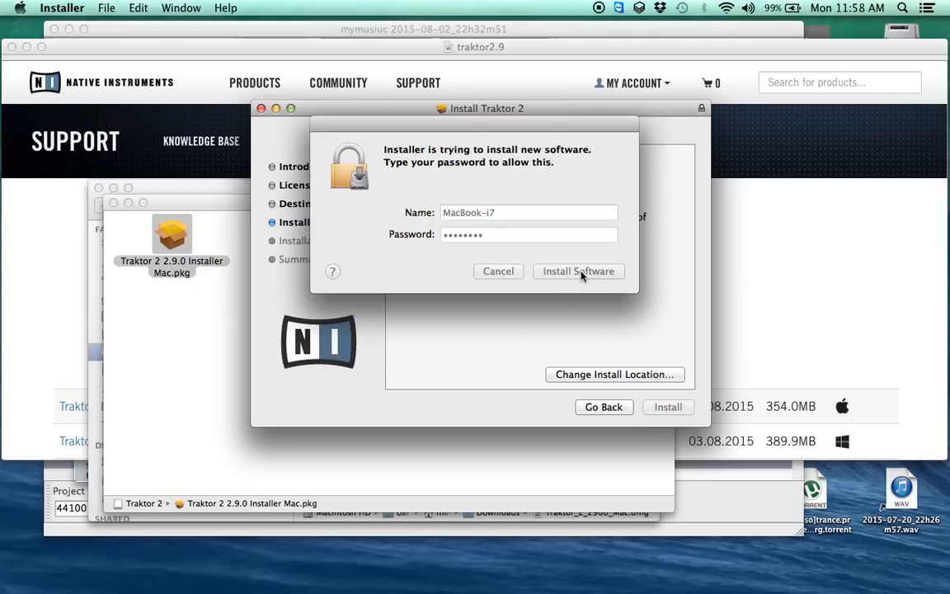
left_click(578, 270)
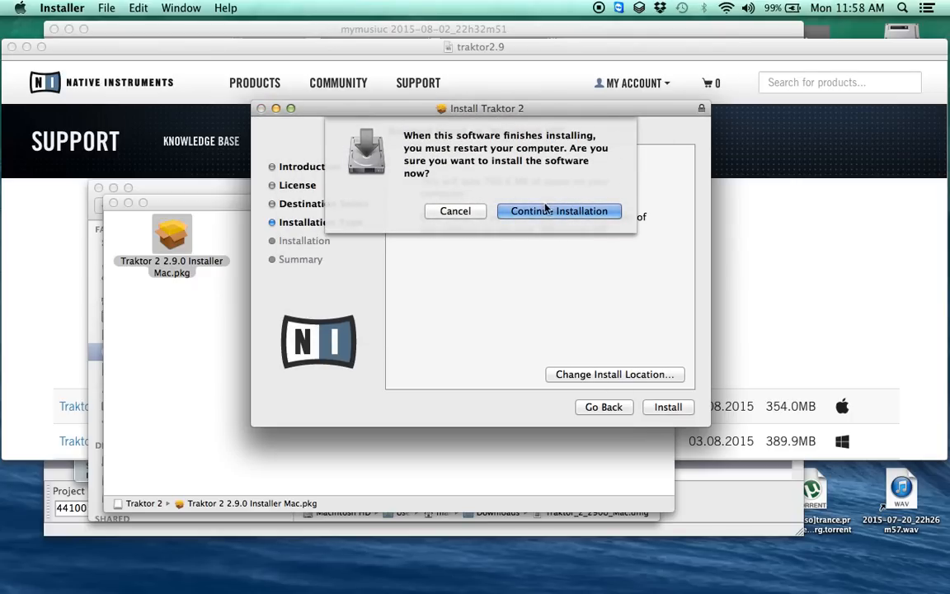
left_click(558, 210)
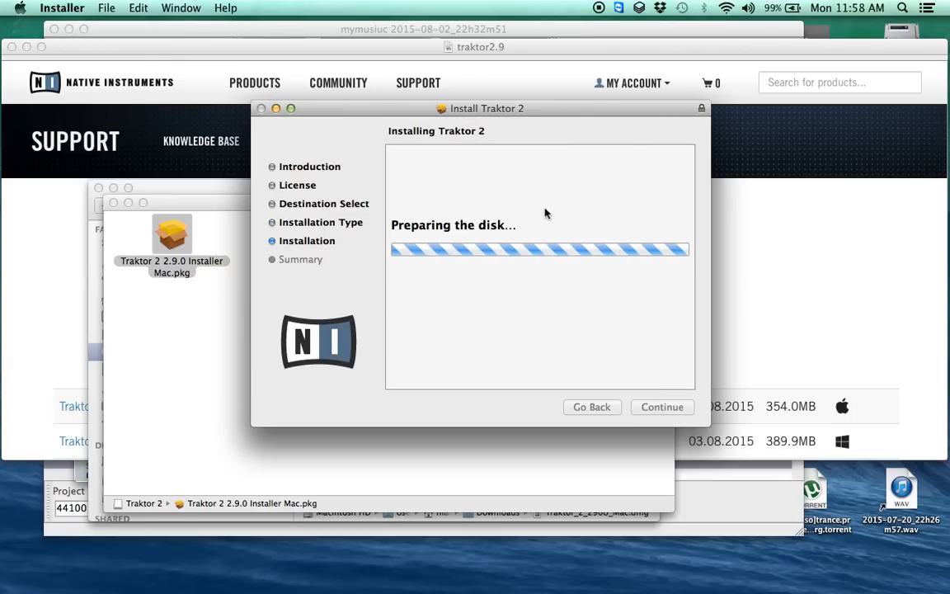